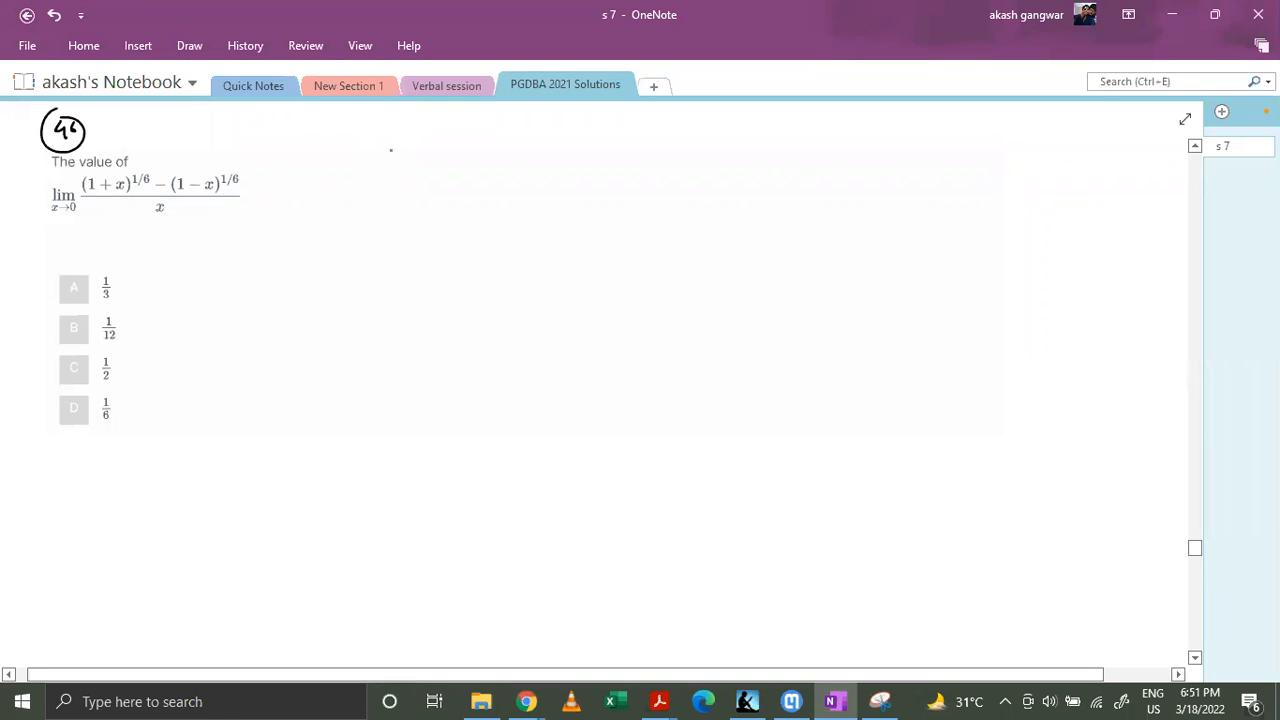
Ink (1+x)^1/6 ≈ (1 + 1/6 x ...) beside the question and begin (1−x)^1/6 below it
left_click_drag(380, 170, 450, 150)
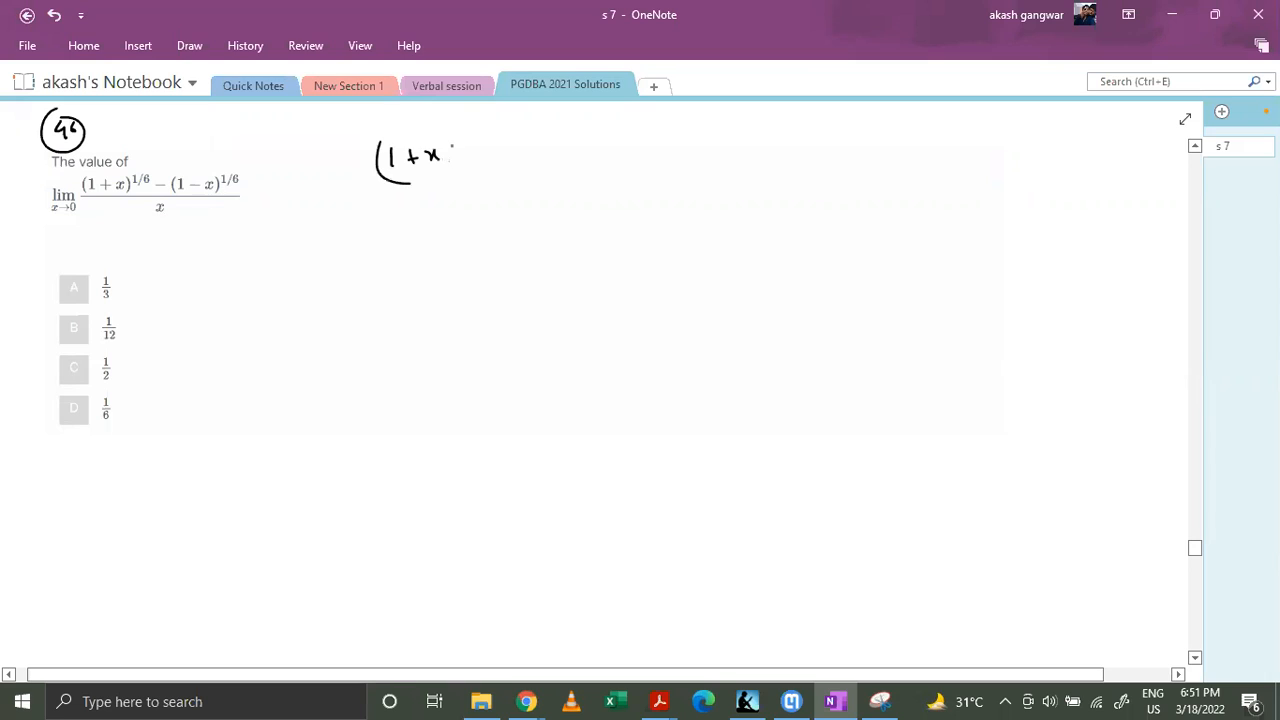
left_click_drag(470, 140, 504, 150)
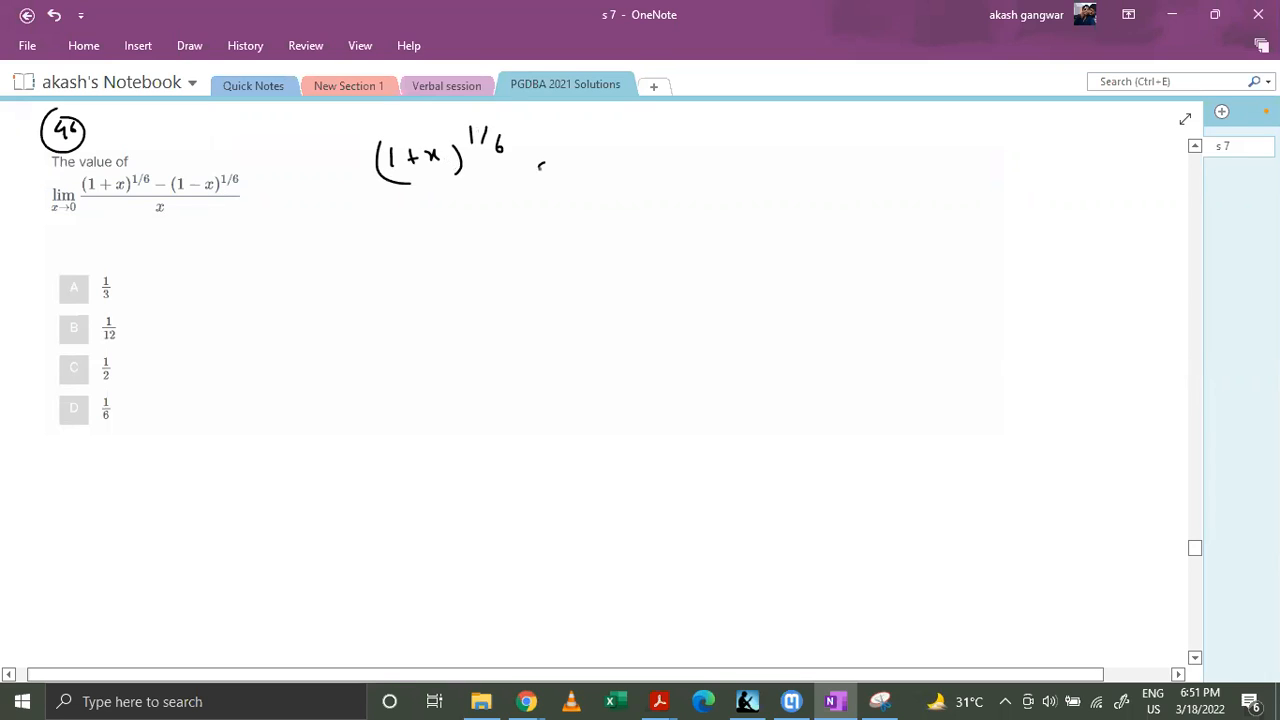
left_click_drag(544, 170, 656, 160)
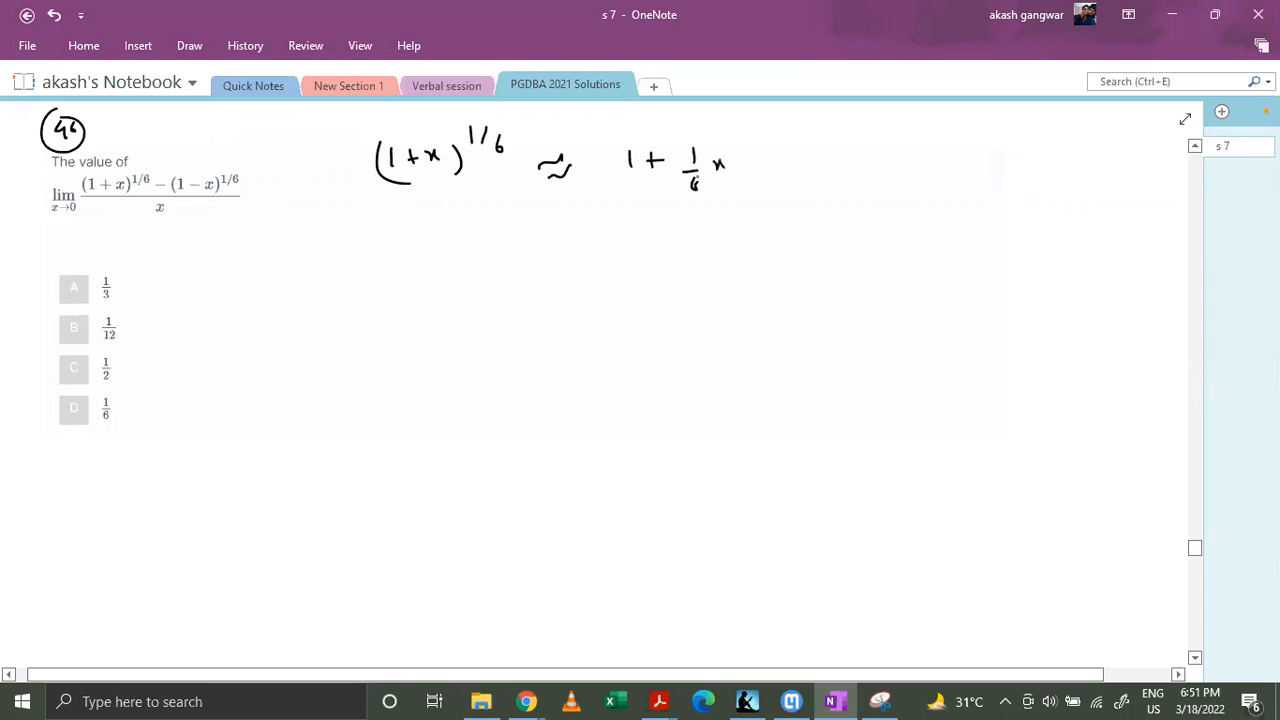
left_click_drag(620, 144, 624, 196)
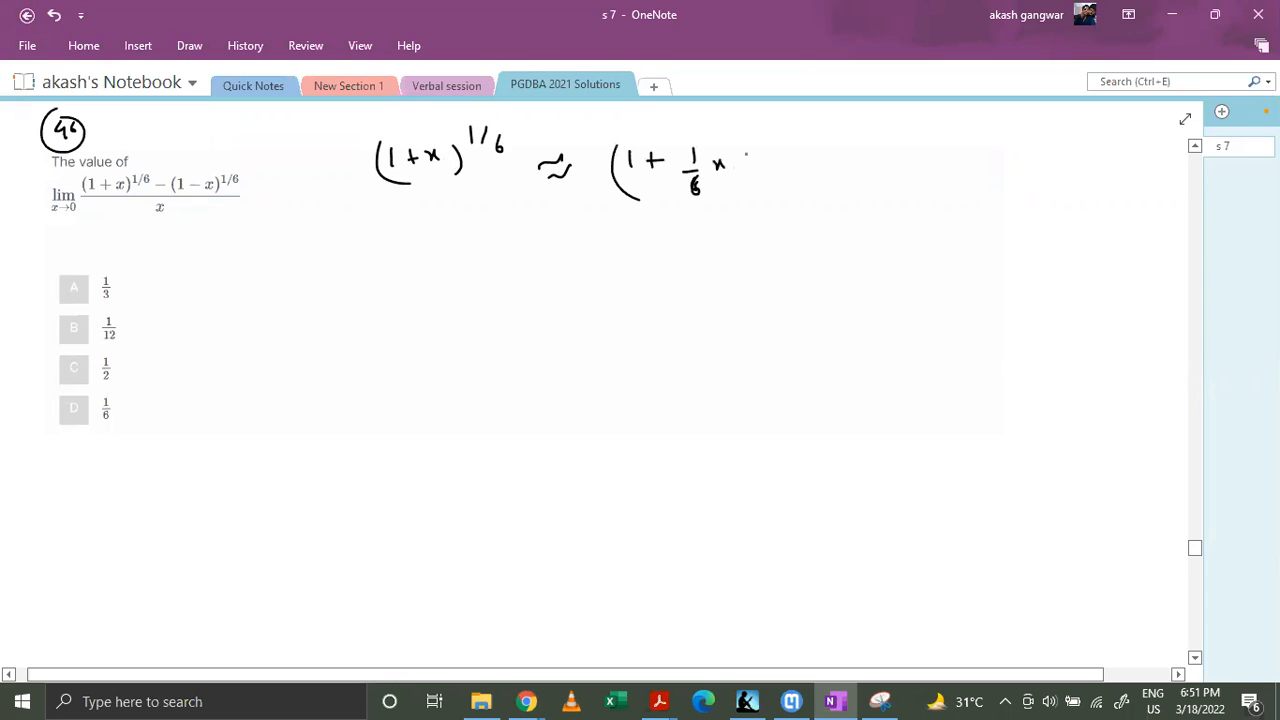
left_click_drag(736, 164, 860, 164)
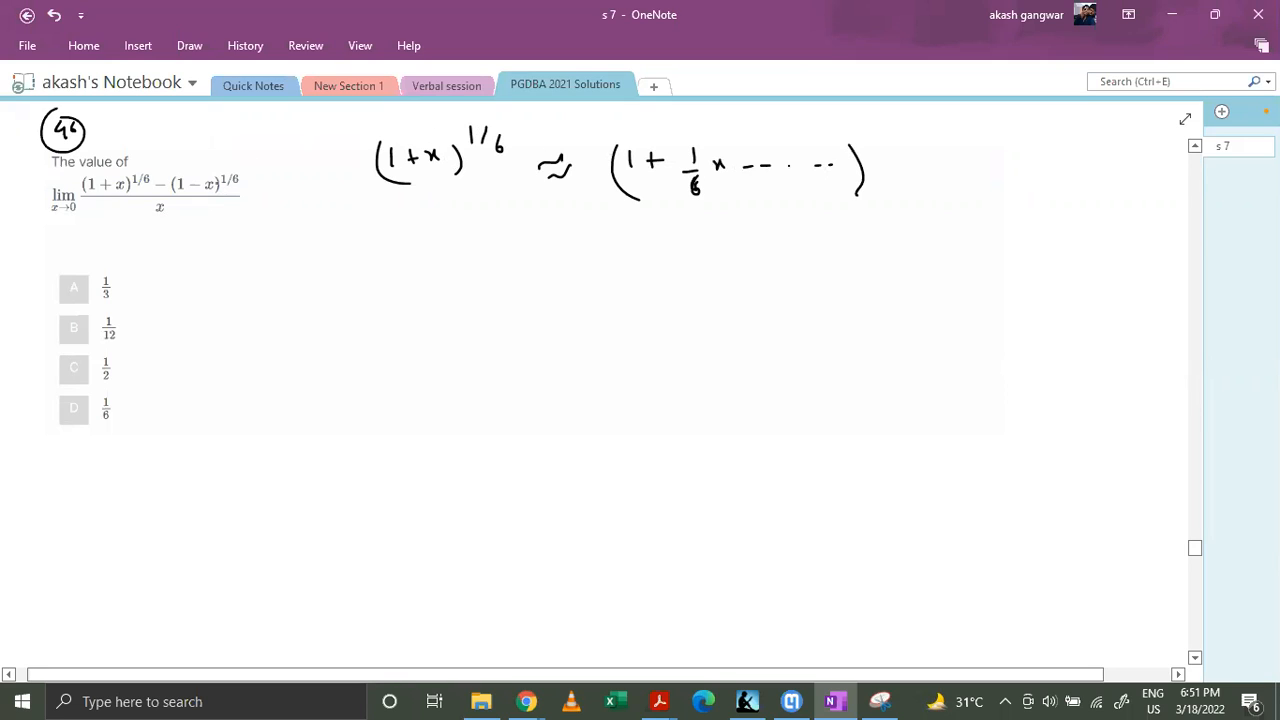
left_click_drag(176, 220, 190, 236)
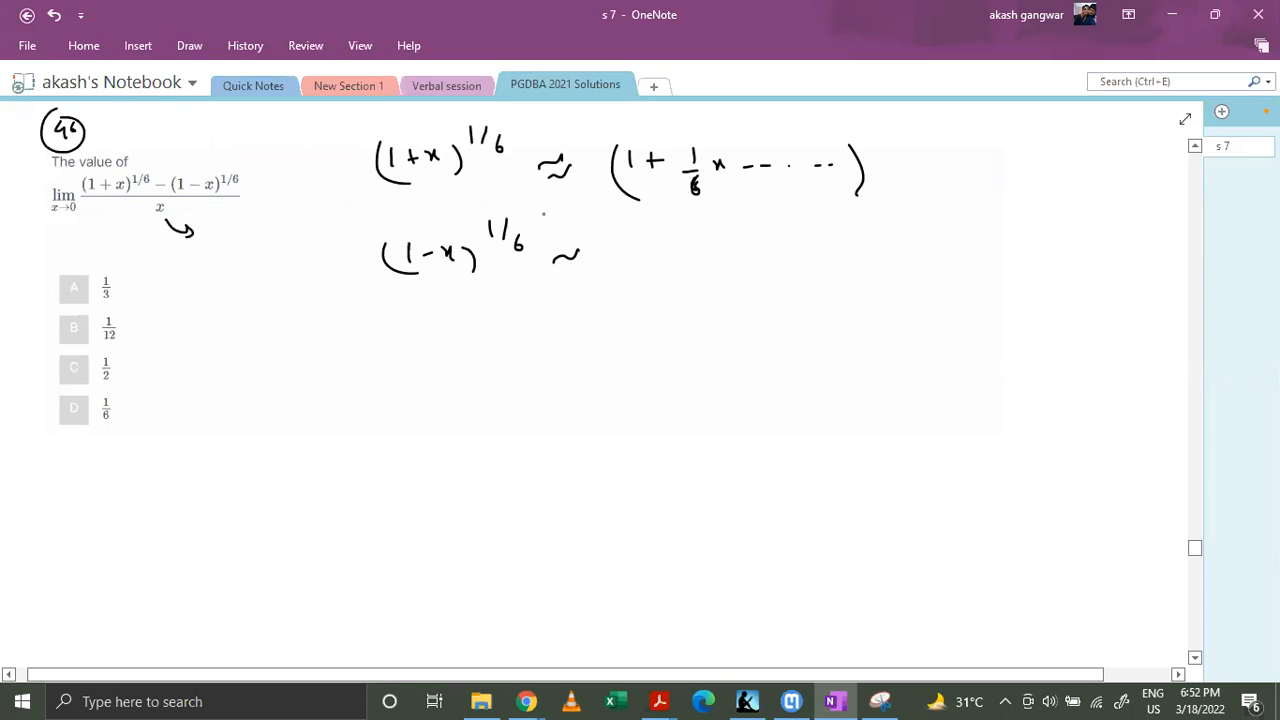
Complete (1−x)^1/6 ≈ (1 − 1/6 x ...) and start a new line substituting both series
left_click_drag(650, 244, 644, 284)
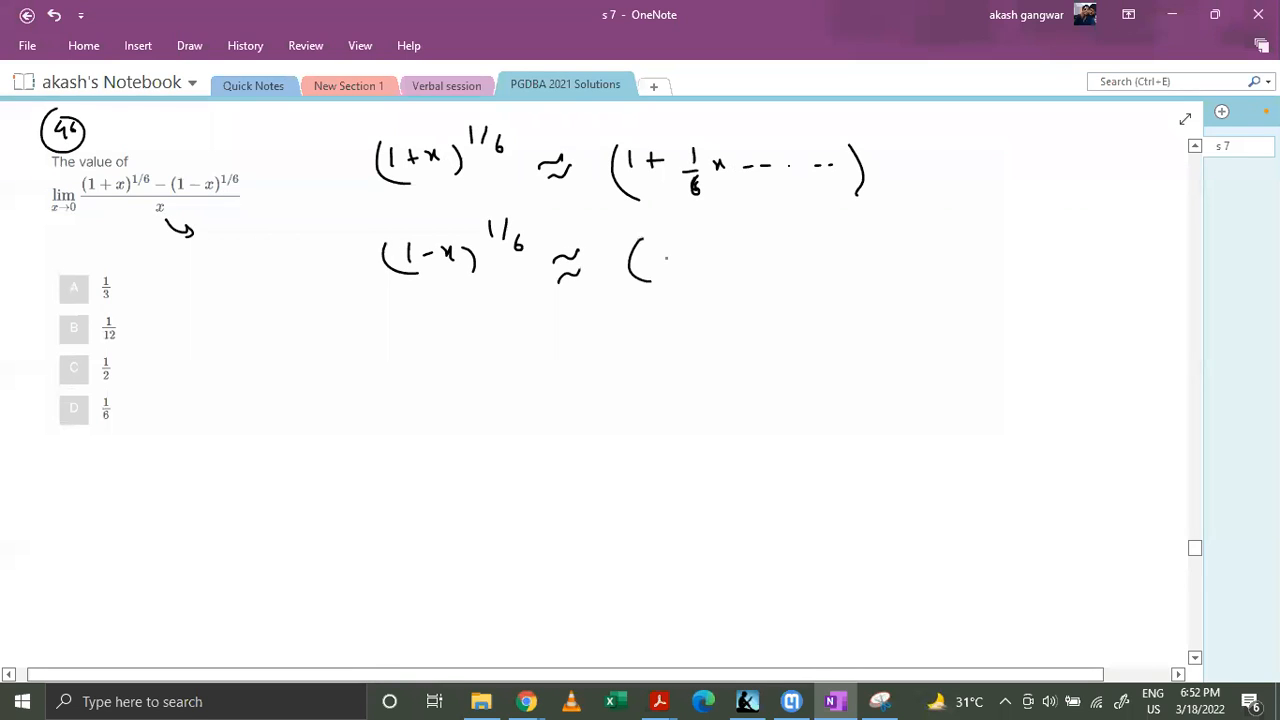
left_click_drag(664, 252, 760, 290)
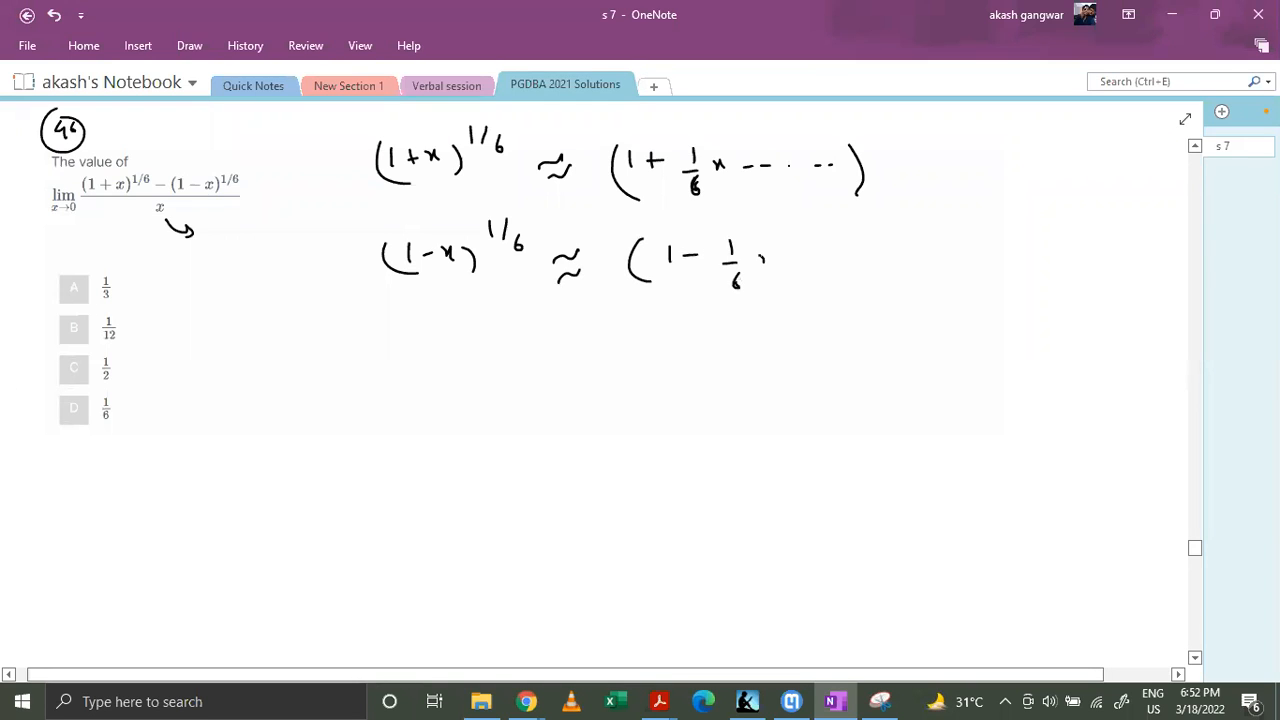
left_click_drag(760, 260, 904, 264)
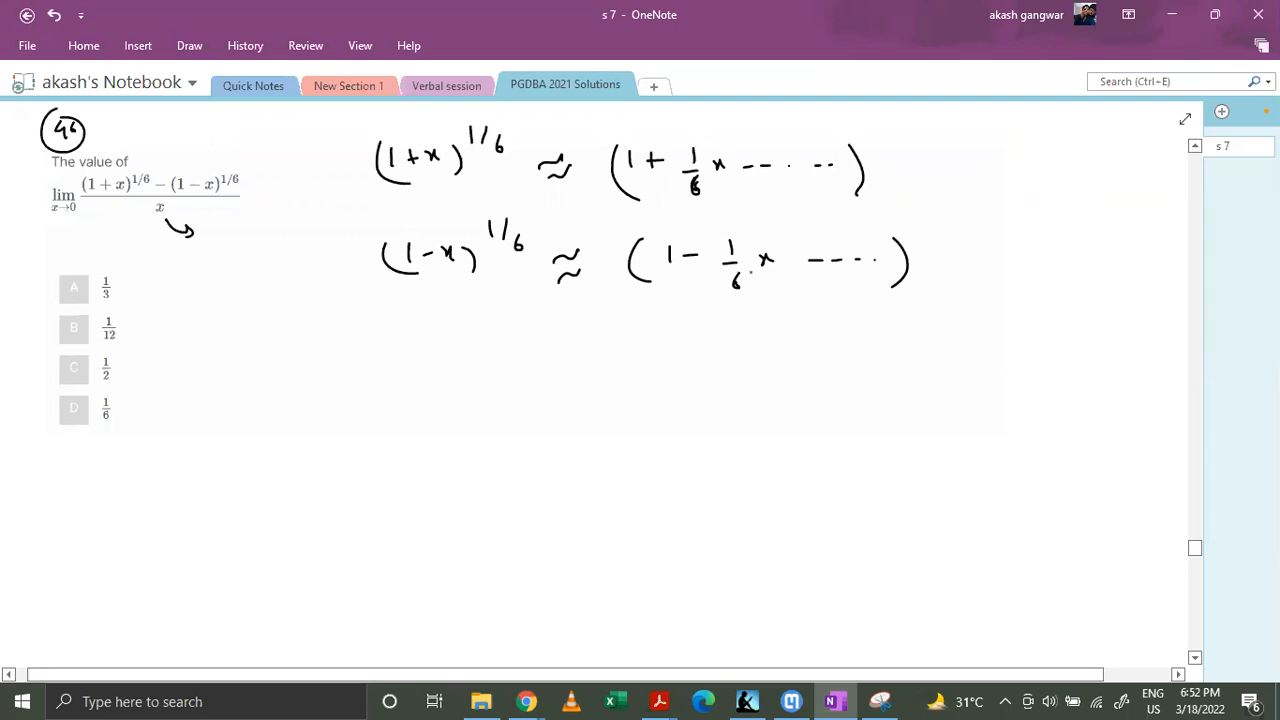
left_click_drag(360, 352, 398, 354)
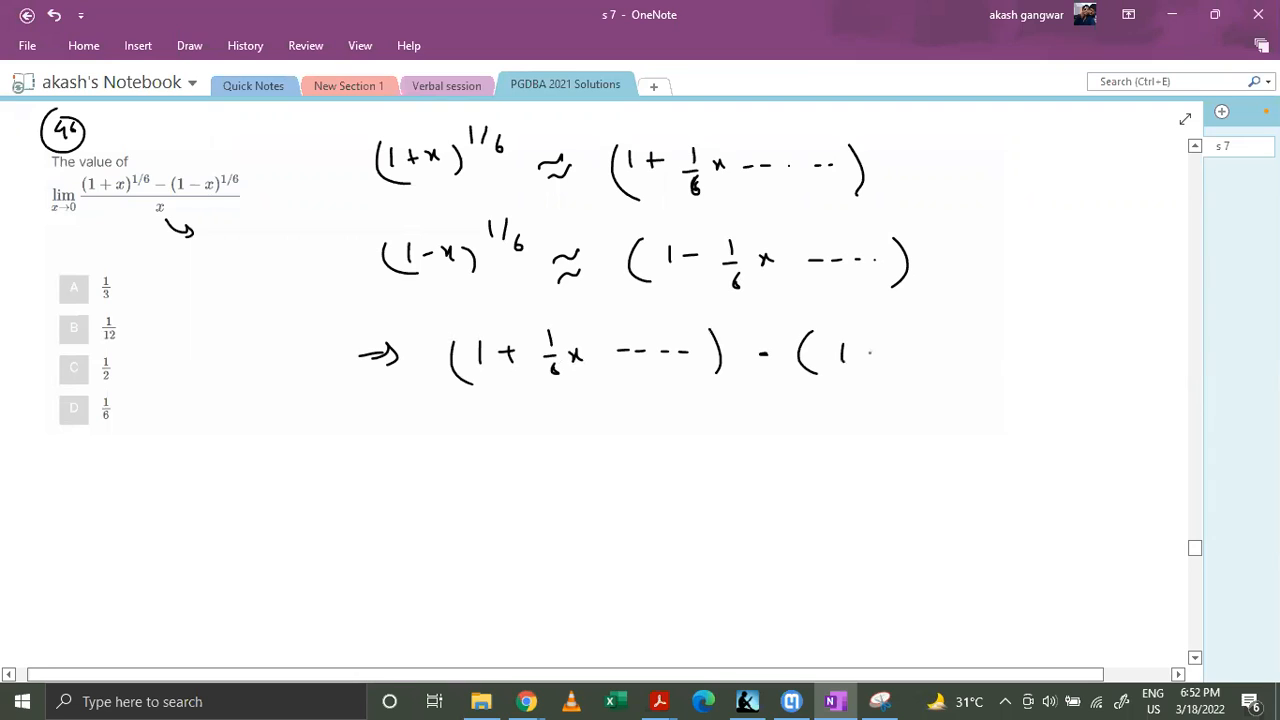
Ink (1 + 1/6 x ...) − (1 − 1/6 x ...) with a long fraction bar beneath the difference
left_click_drag(870, 350, 916, 380)
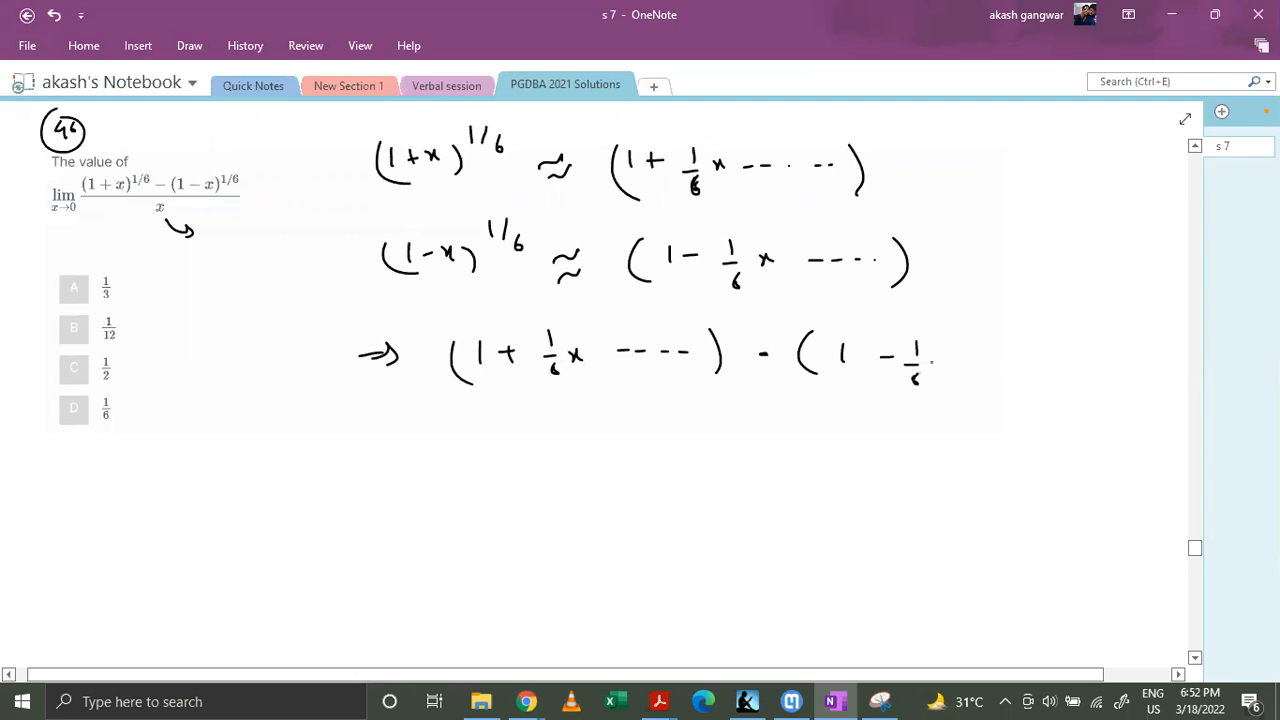
left_click_drag(936, 356, 1050, 356)
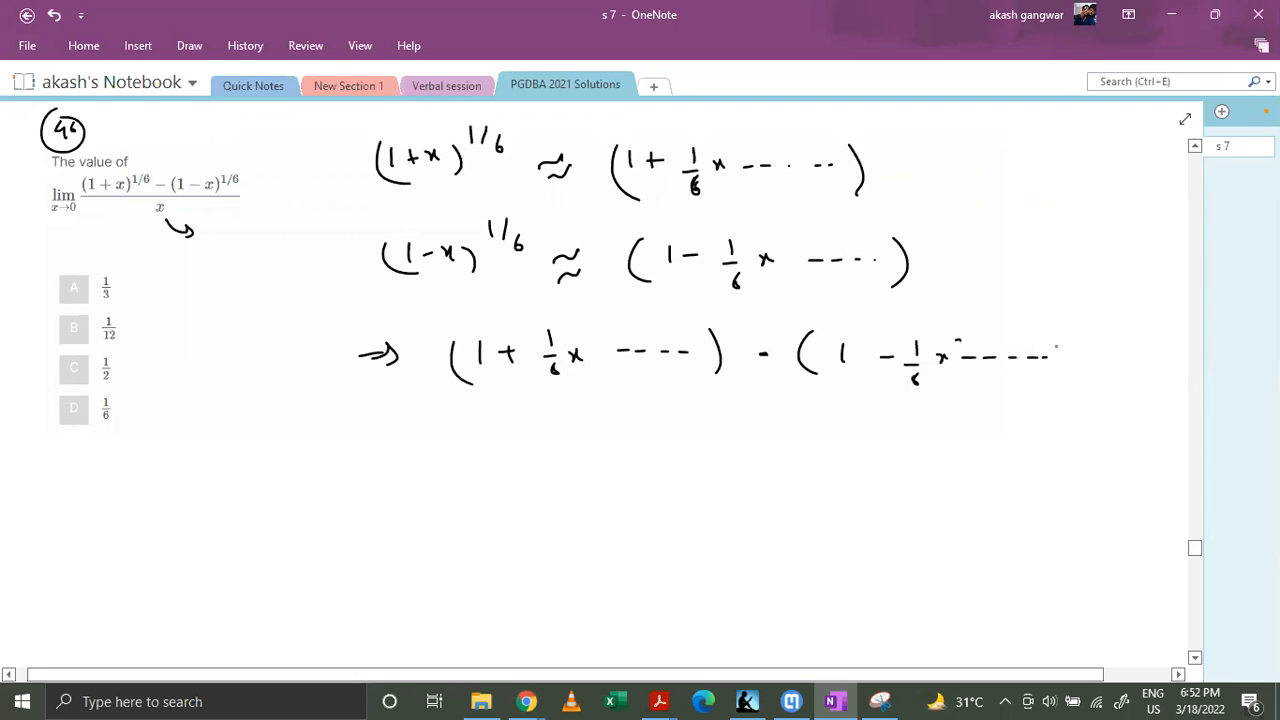
left_click_drag(430, 402, 1076, 414)
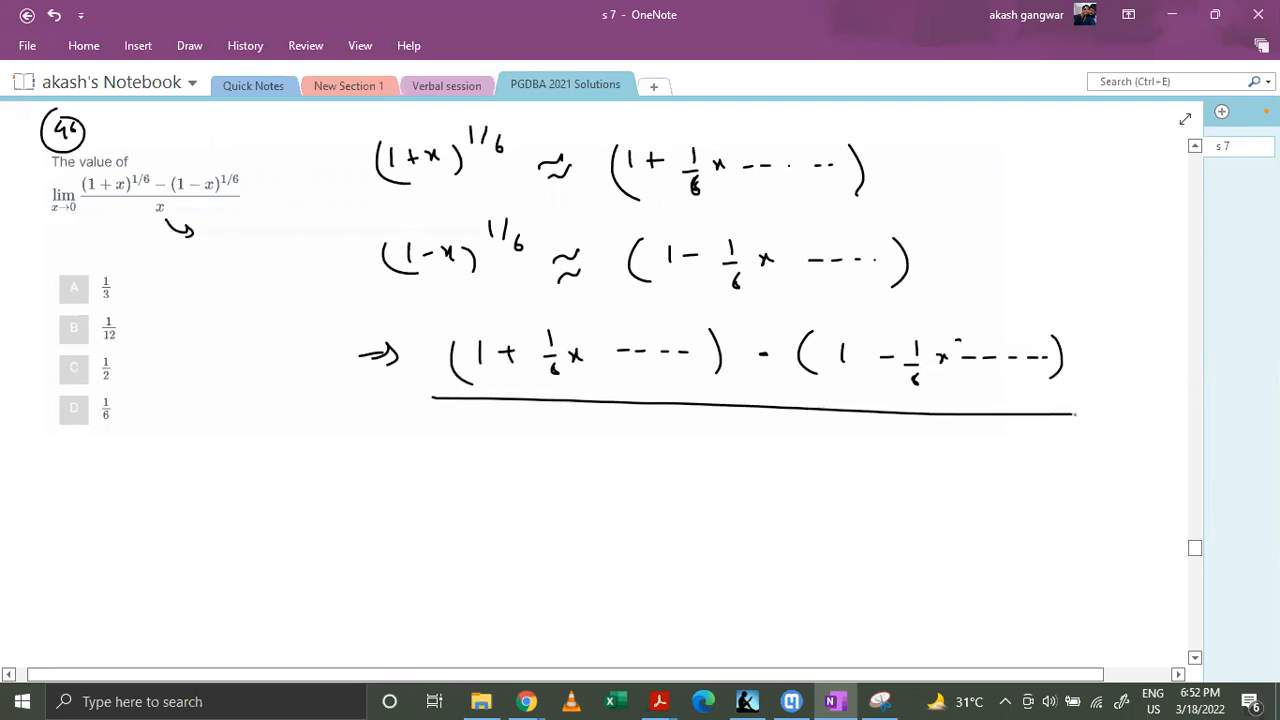
type("x")
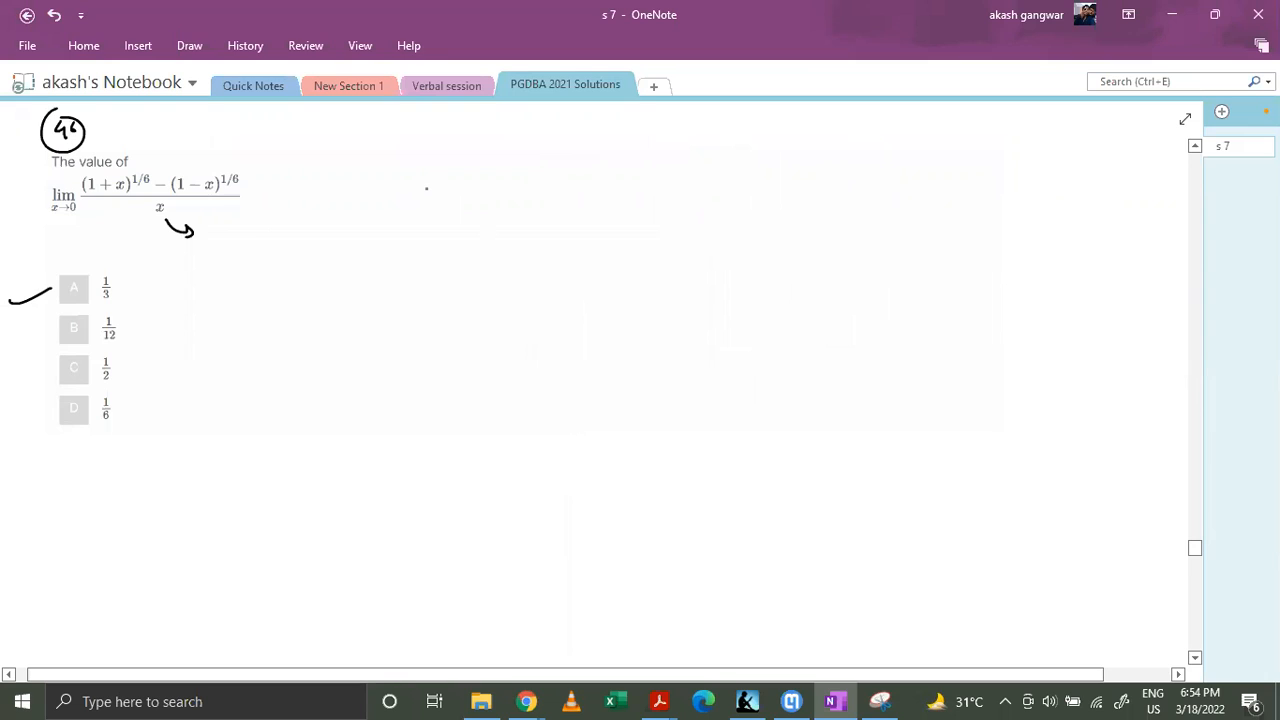
Write L = the original fraction and note it is a 0/0 form
left_click_drag(400, 180, 444, 184)
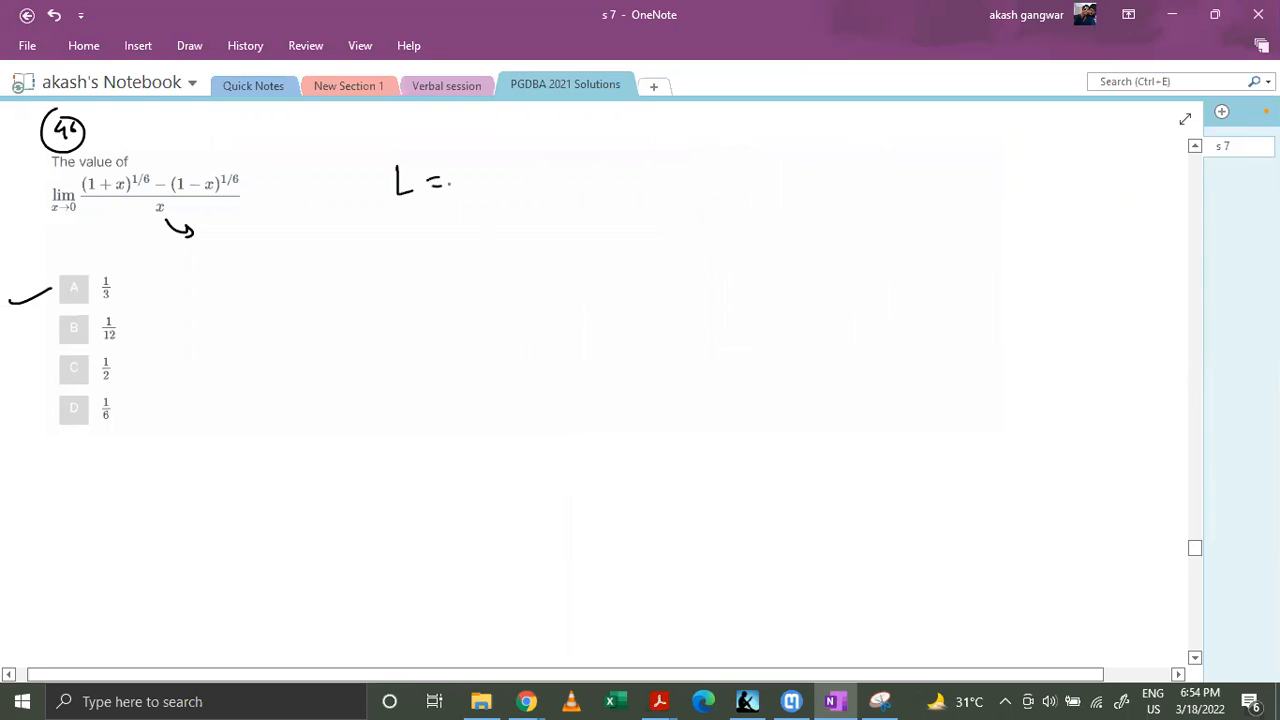
left_click_drag(490, 164, 540, 180)
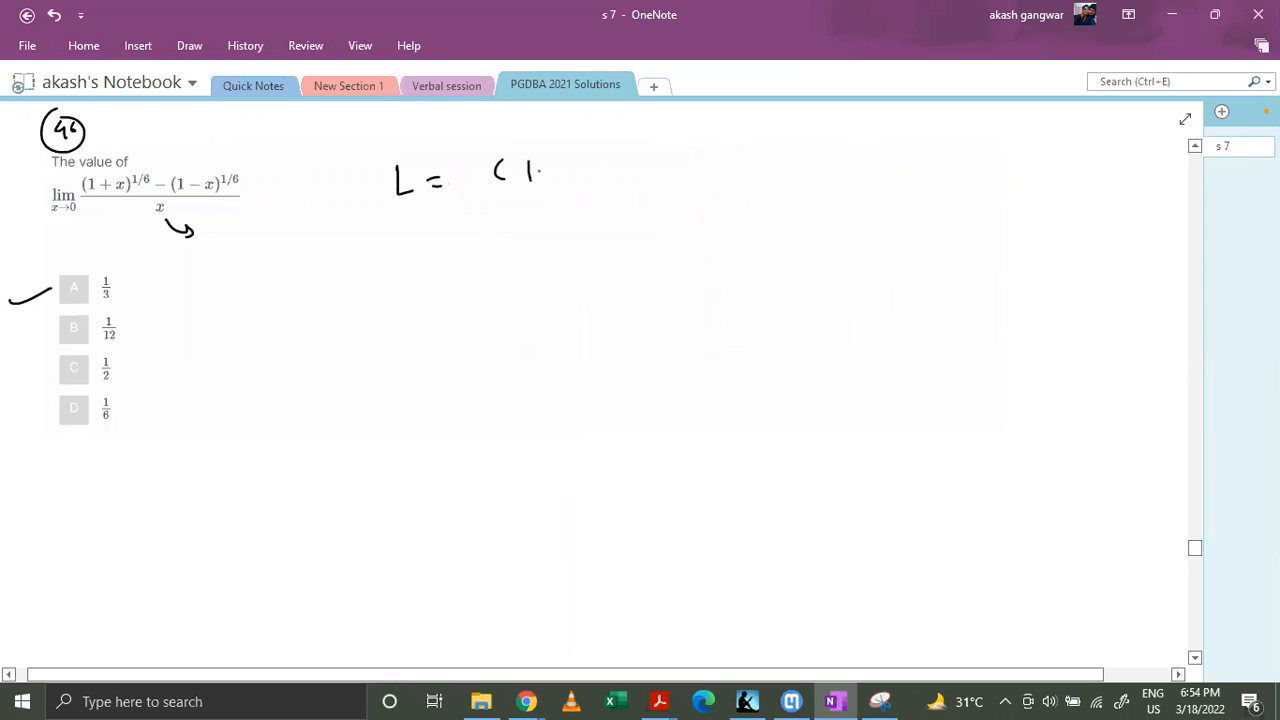
left_click_drag(520, 170, 616, 150)
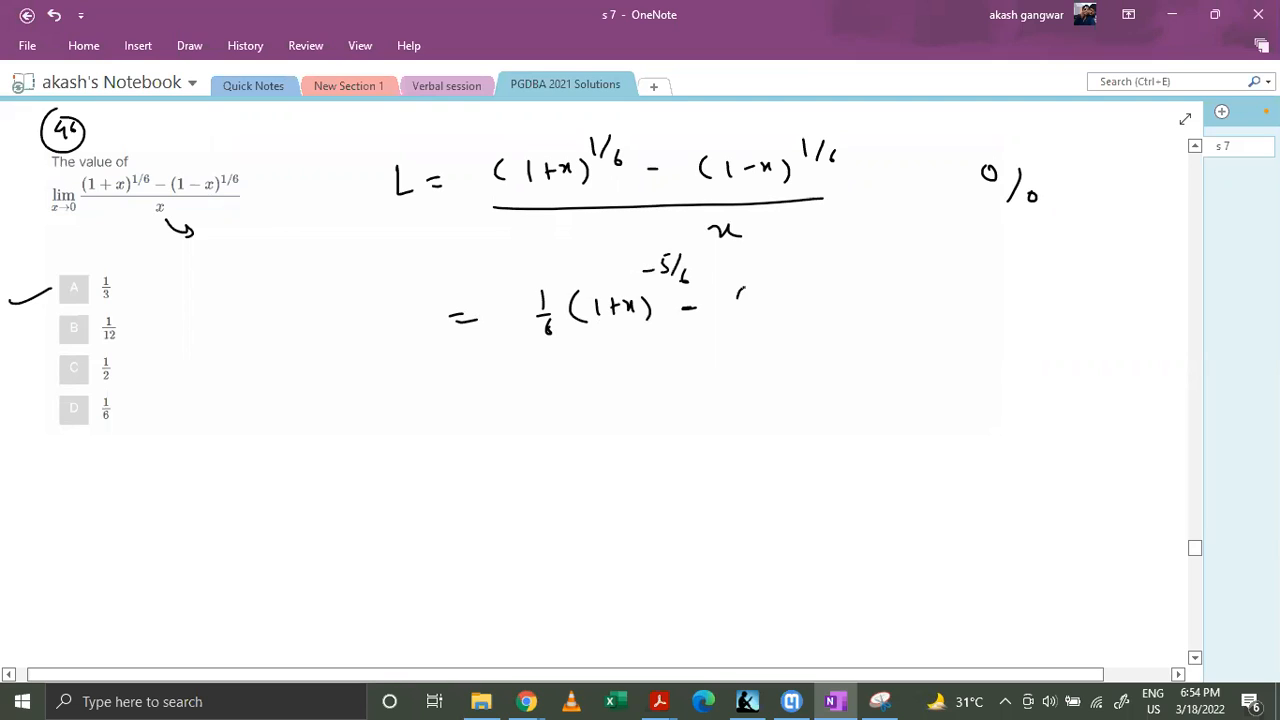
Differentiate numerator and denominator with the −1 chain-rule factor over 1, then circle the final value
left_click_drag(716, 300, 790, 304)
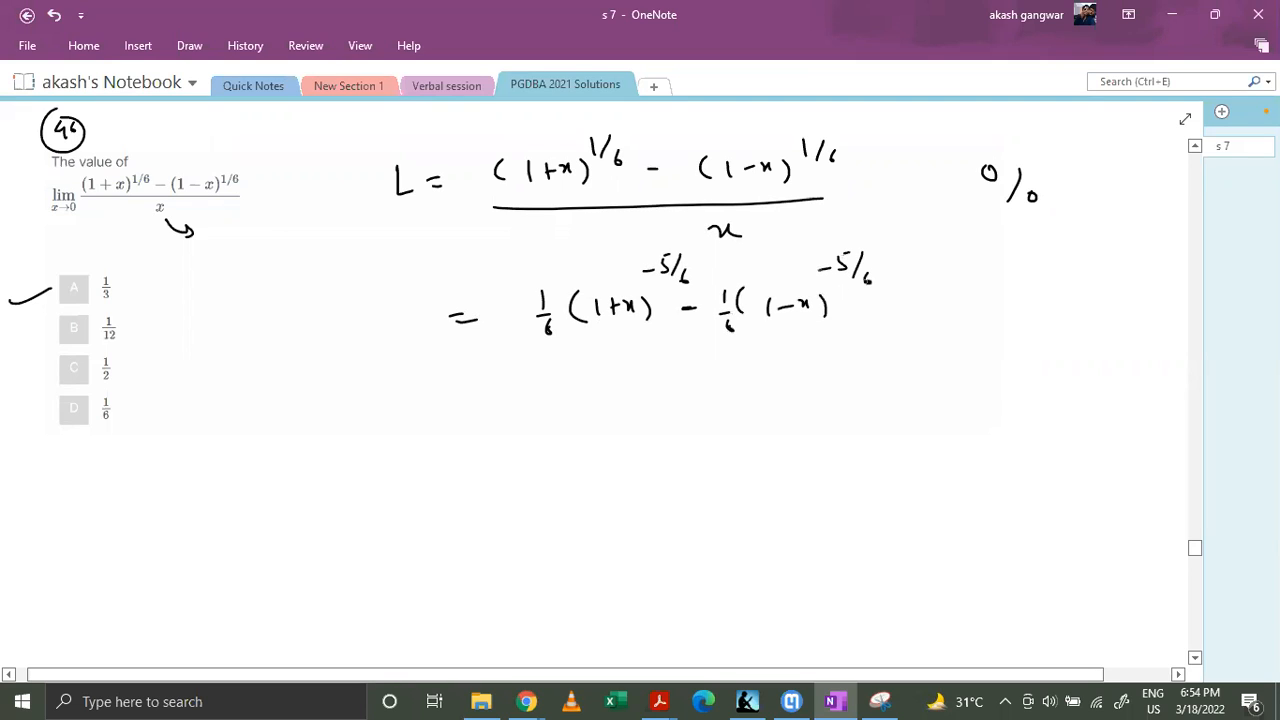
left_click_drag(880, 304, 944, 296)
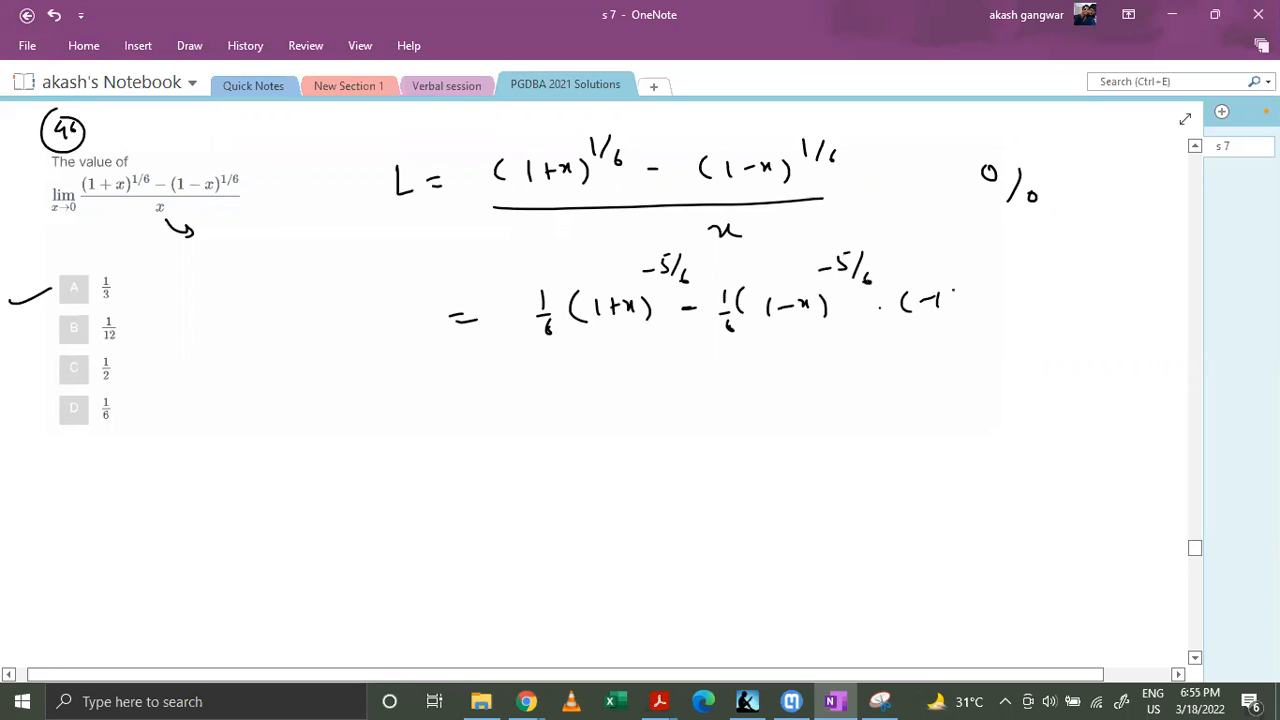
left_click_drag(530, 358, 1004, 356)
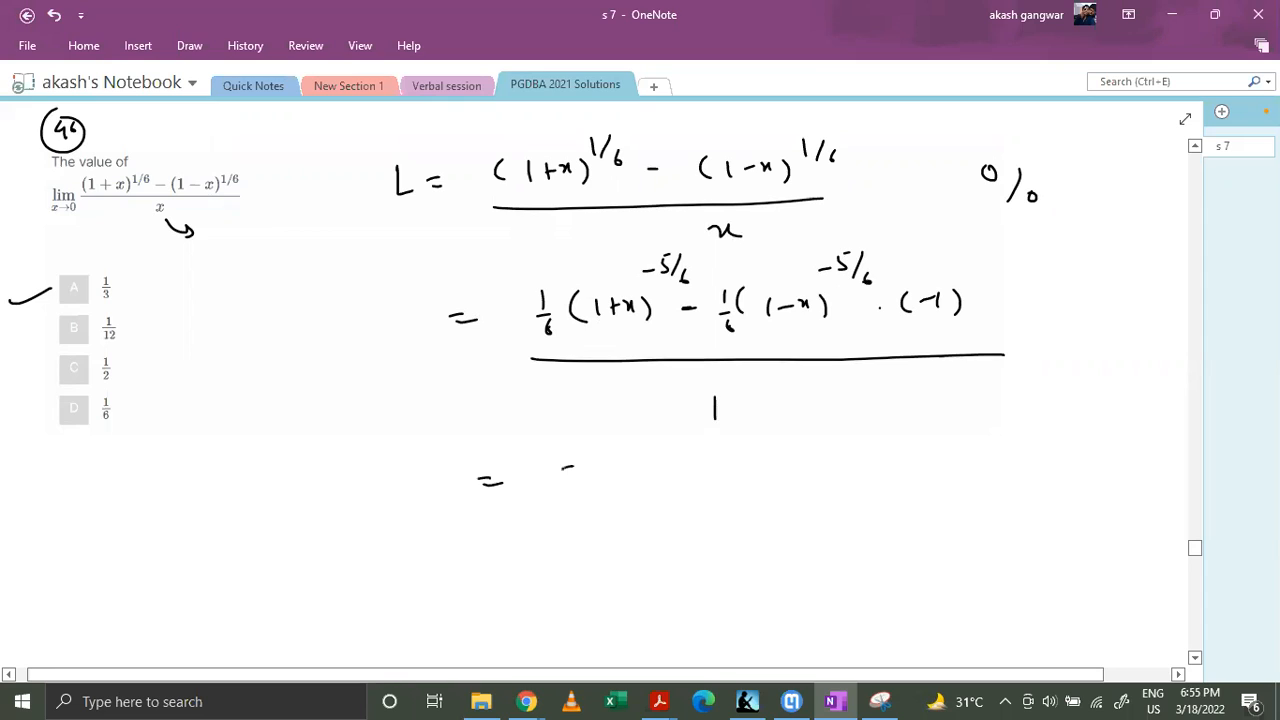
left_click_drag(560, 460, 590, 520)
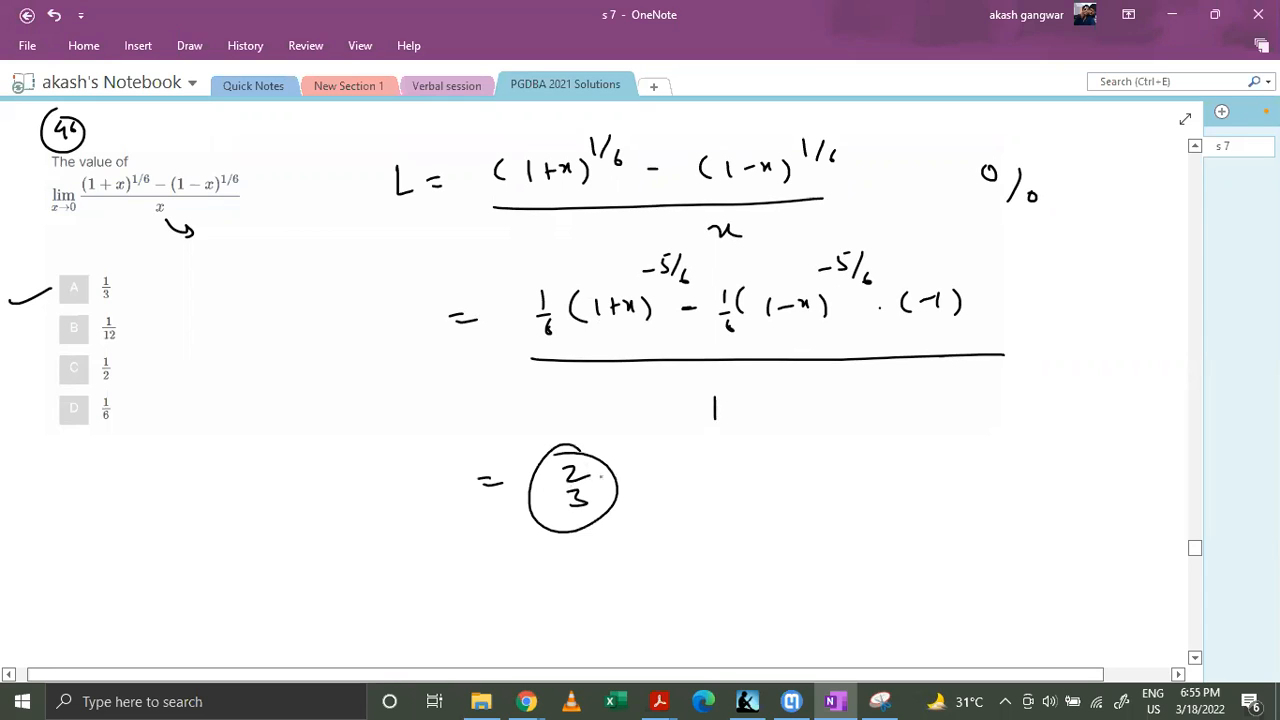